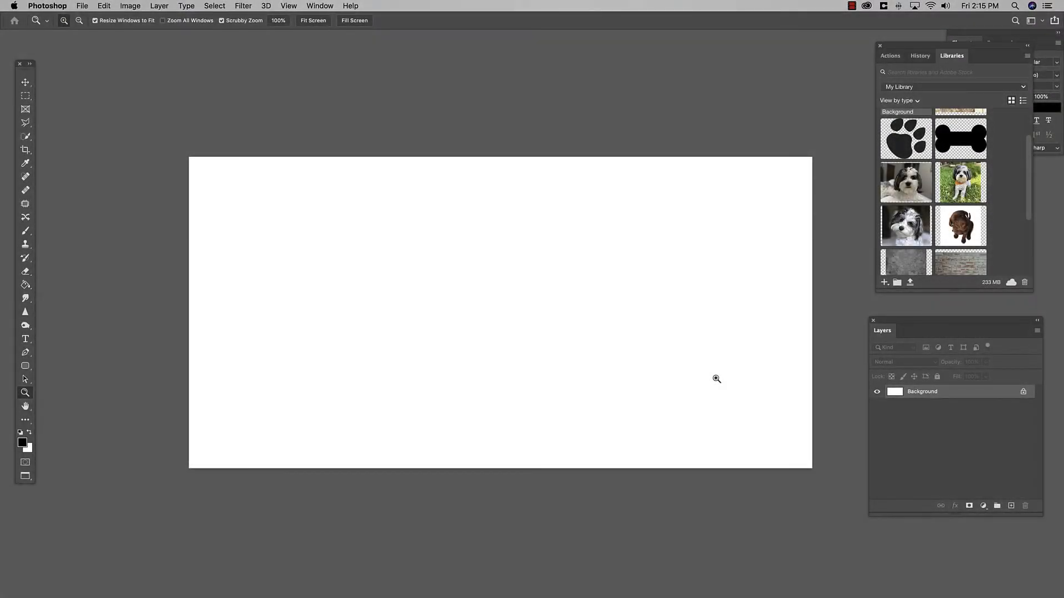
pyautogui.moveTo(98, 224)
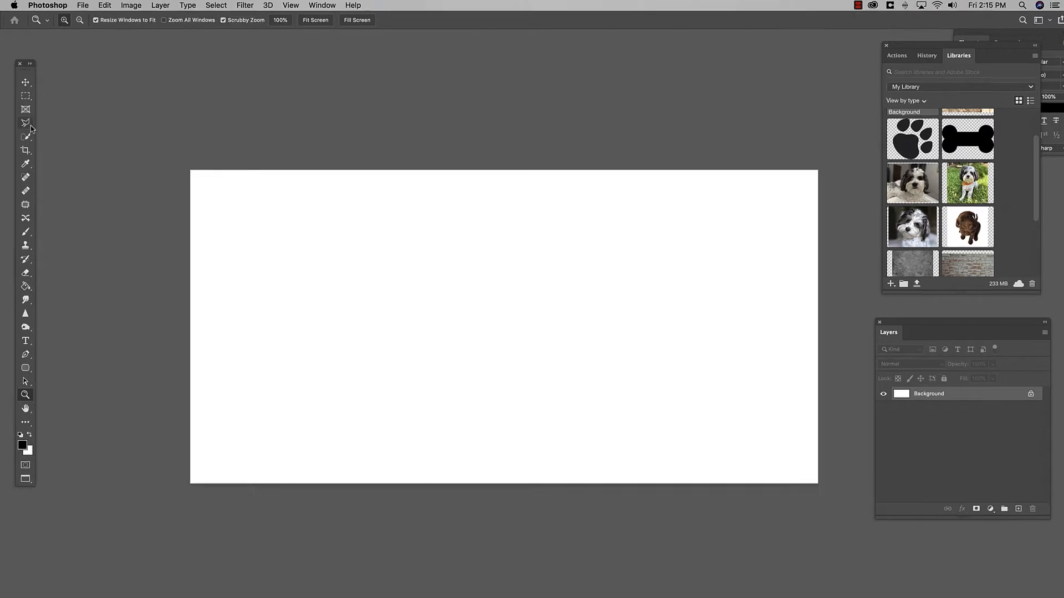
pyautogui.moveTo(25, 110)
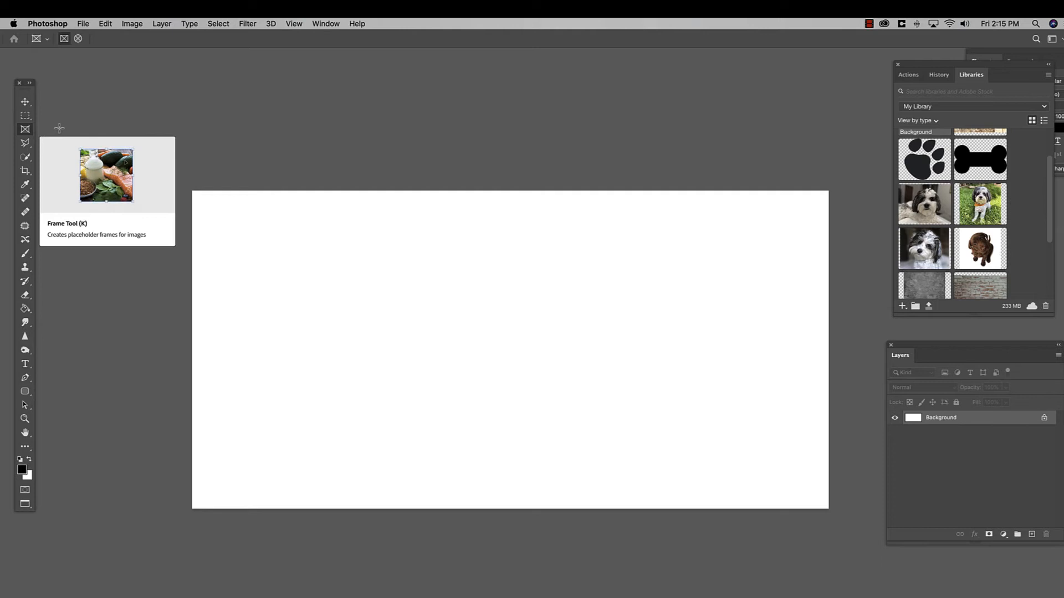
pyautogui.moveTo(284, 126)
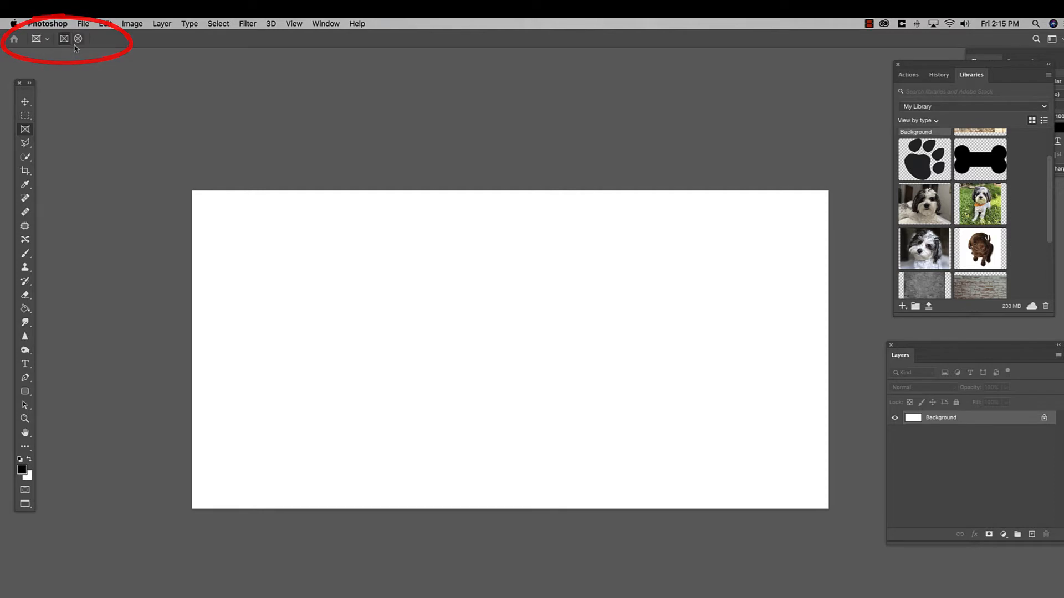
pyautogui.moveTo(81, 73)
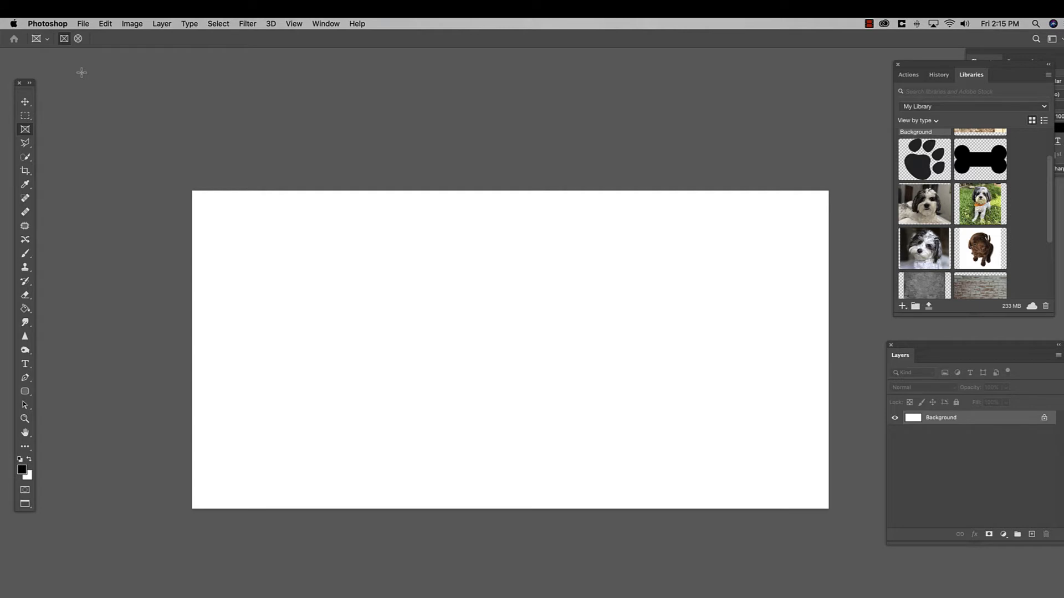
pyautogui.moveTo(73, 59)
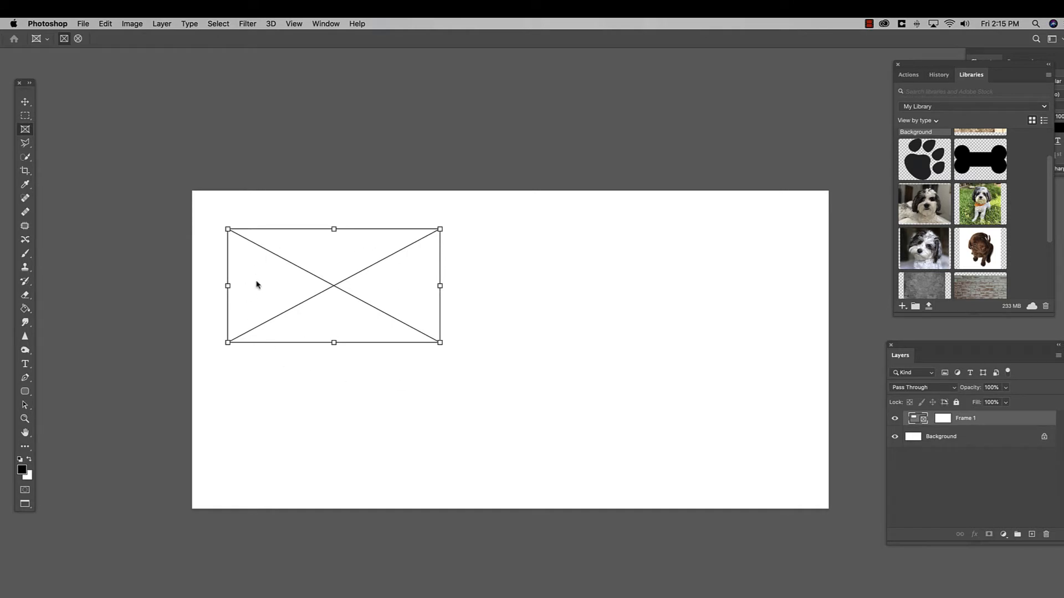
pyautogui.moveTo(771, 347)
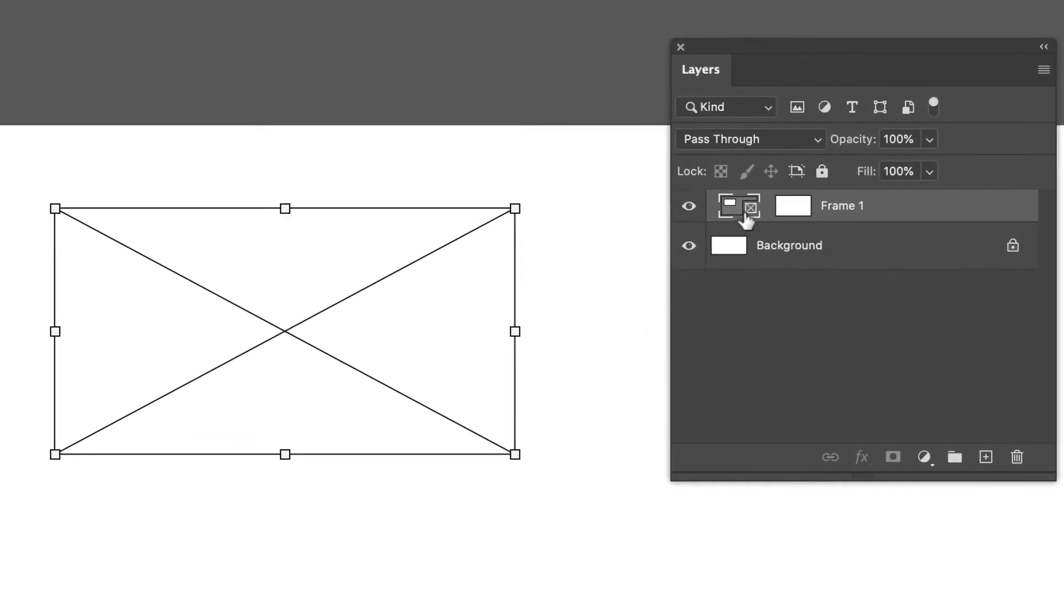
pyautogui.moveTo(790, 207)
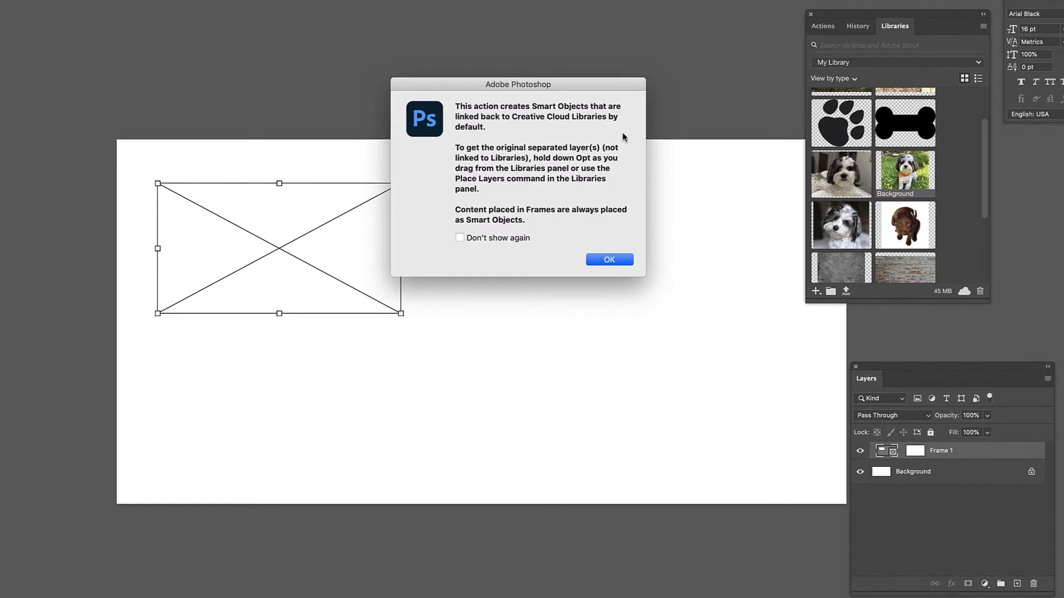
pyautogui.moveTo(618, 129)
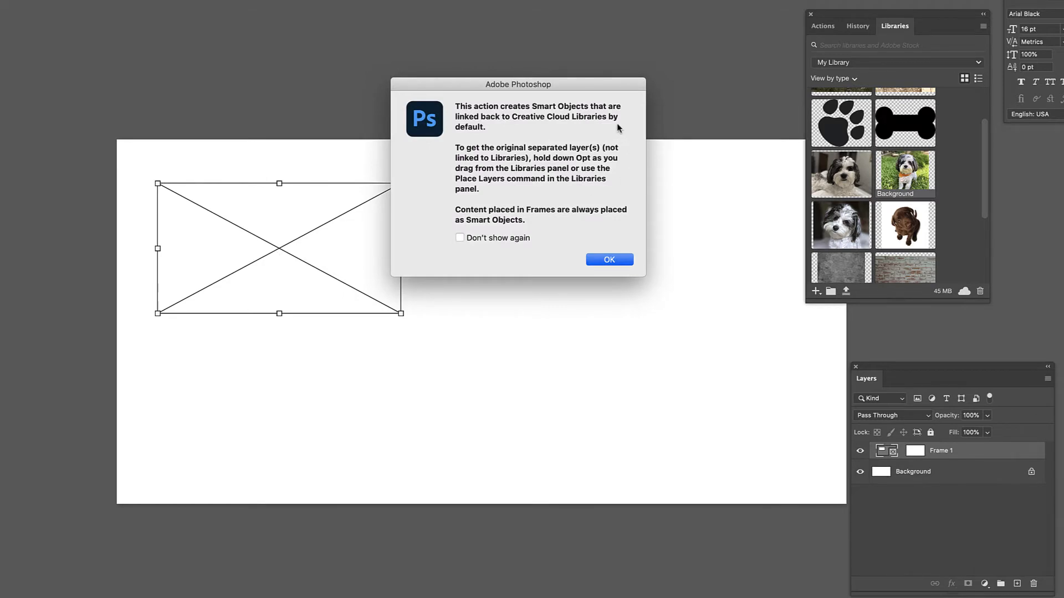
# - Place the shaggy-dog photo into the rectangular frame and shift it up to centre the face
pyautogui.click(609, 260)
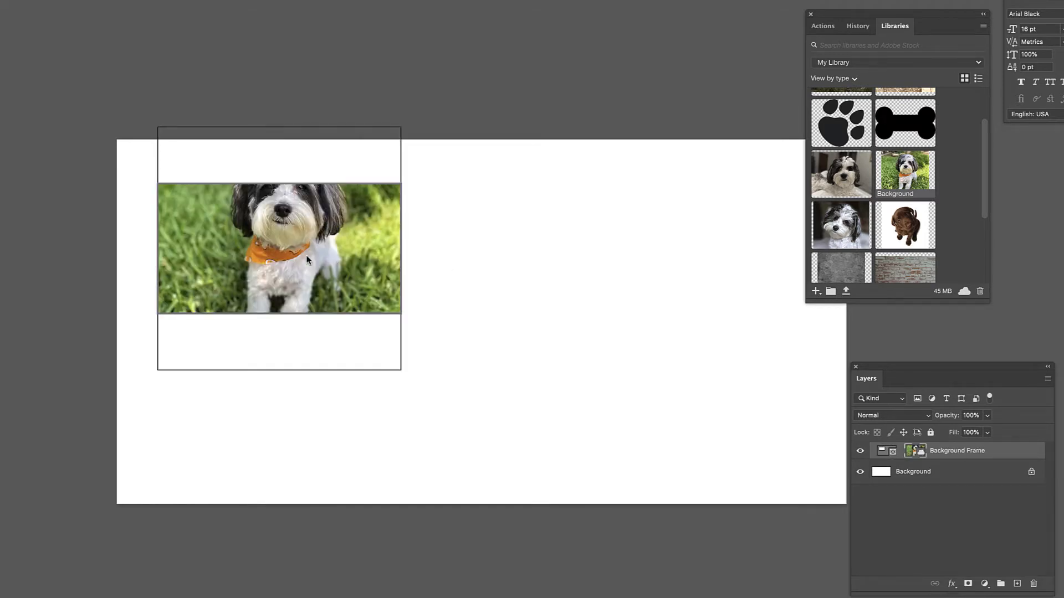
pyautogui.moveTo(259, 140)
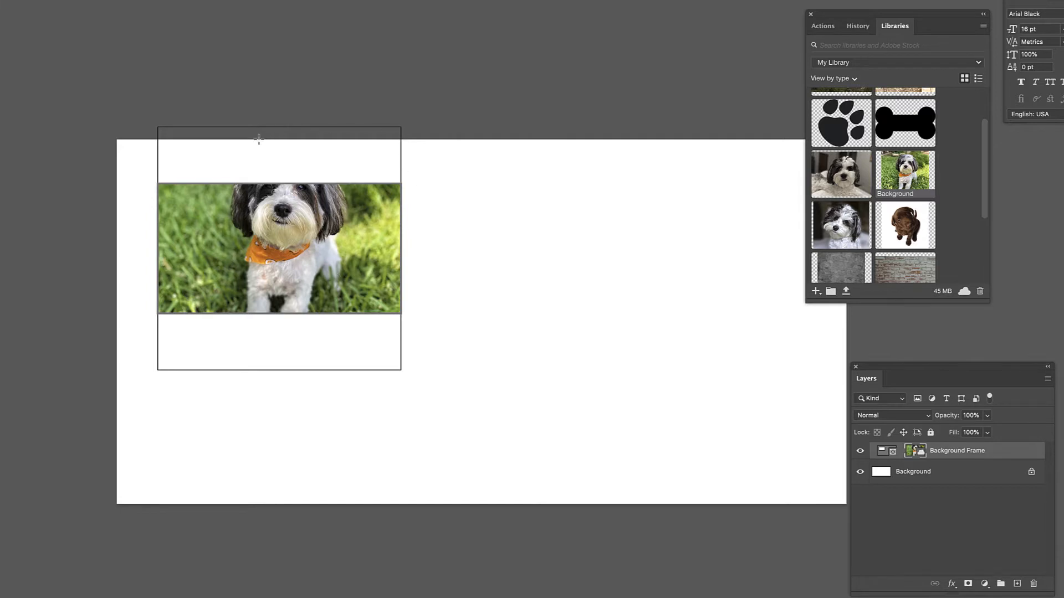
pyautogui.moveTo(288, 219)
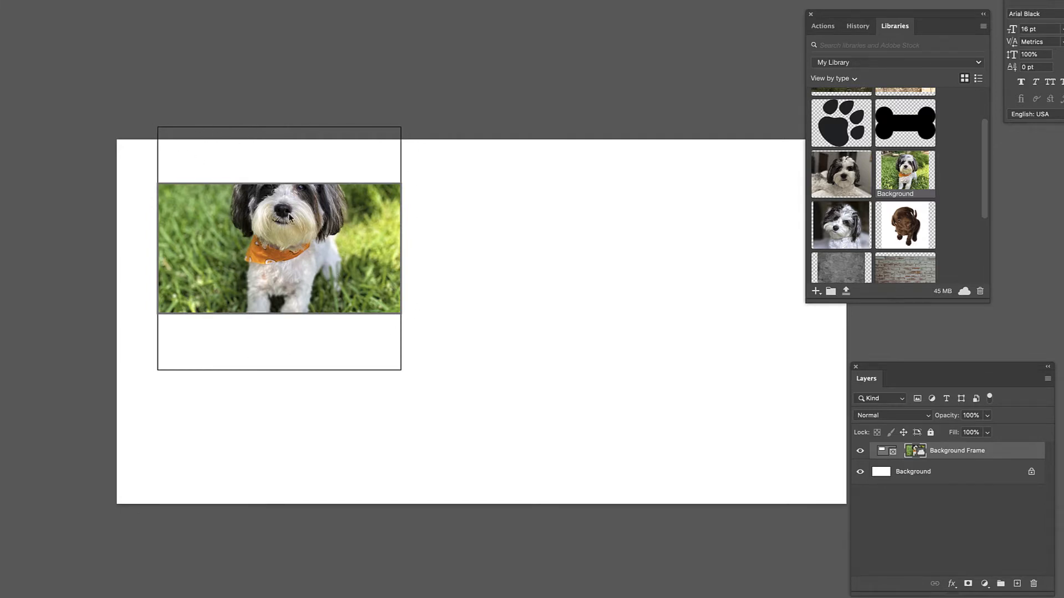
pyautogui.moveTo(278, 247); pyautogui.dragTo(278, 183)
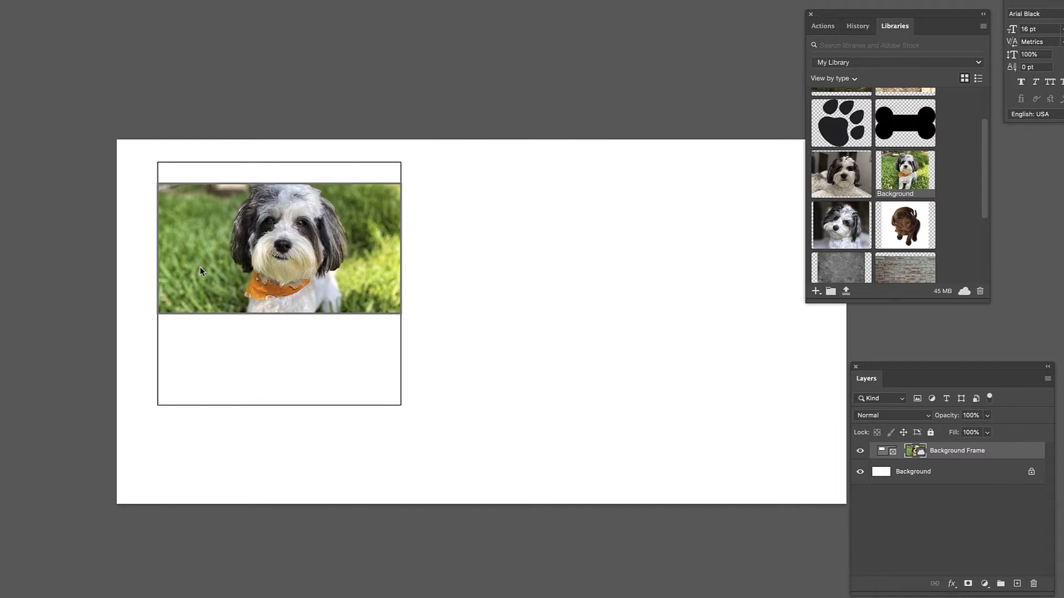
pyautogui.moveTo(309, 307)
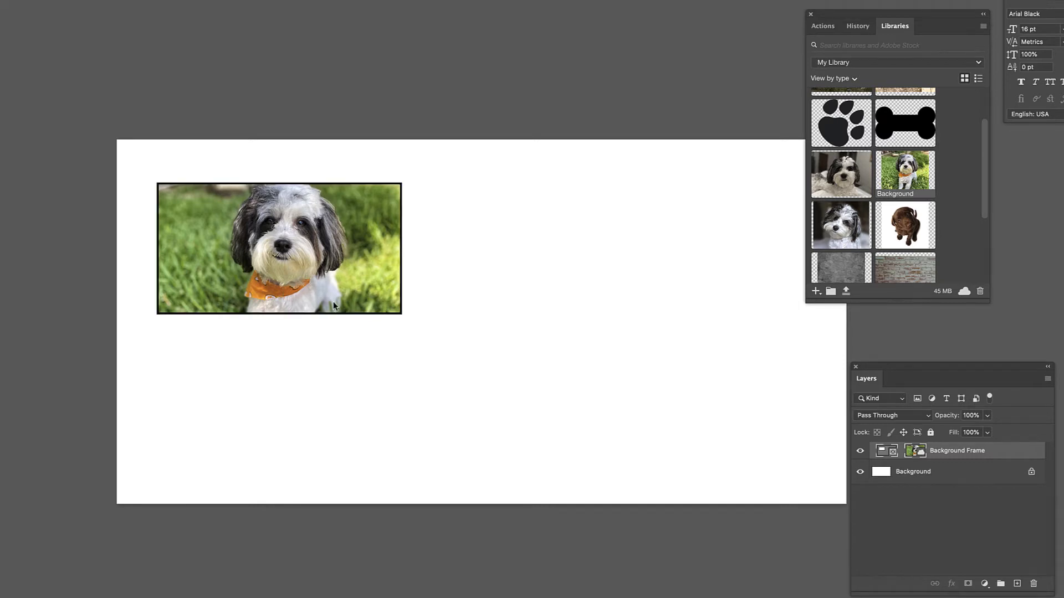
pyautogui.moveTo(361, 303)
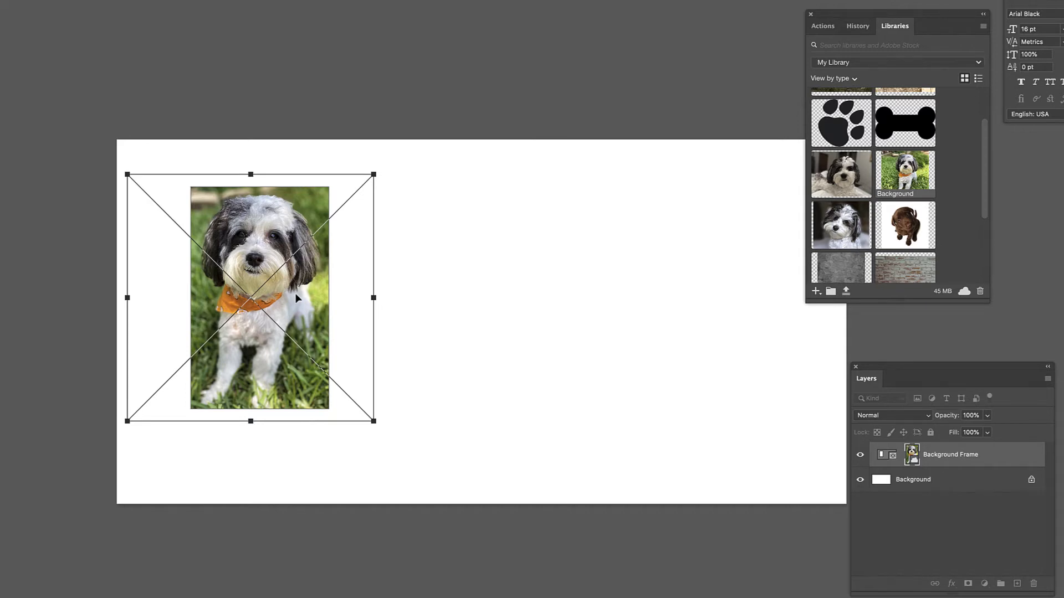
pyautogui.moveTo(310, 307)
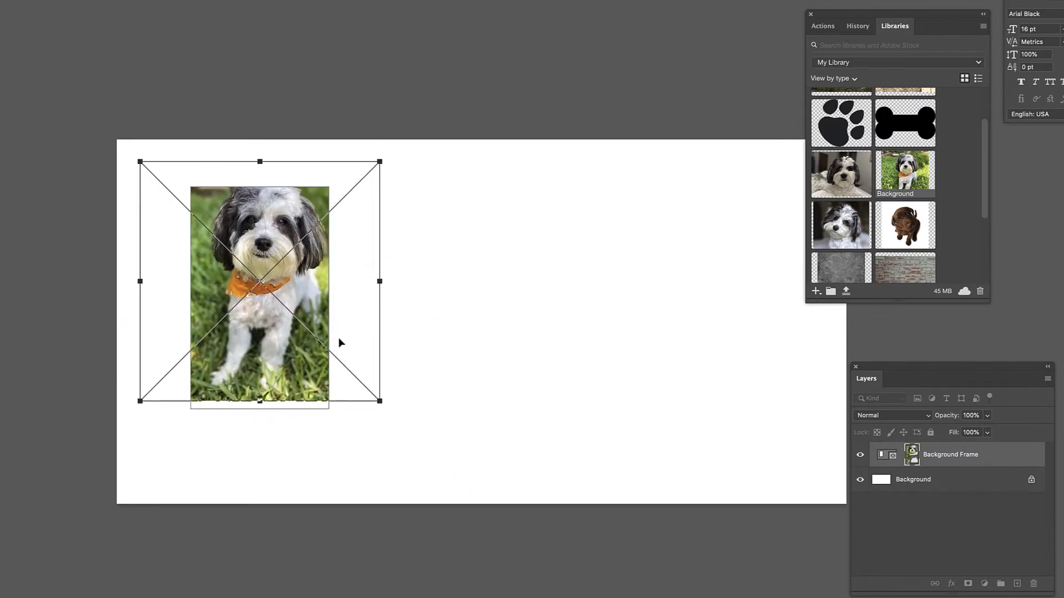
pyautogui.moveTo(304, 291)
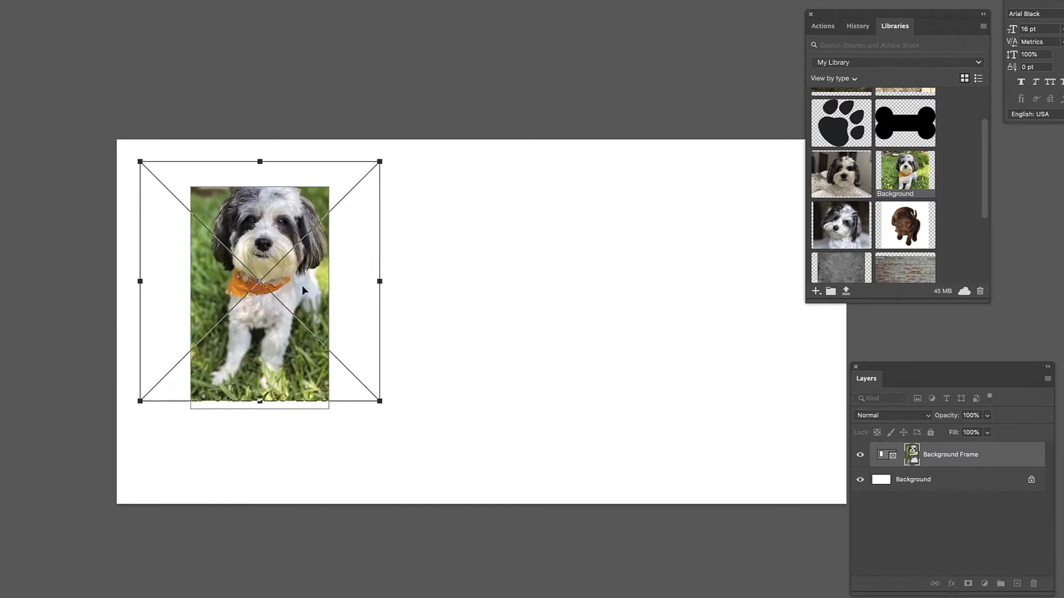
pyautogui.moveTo(343, 367)
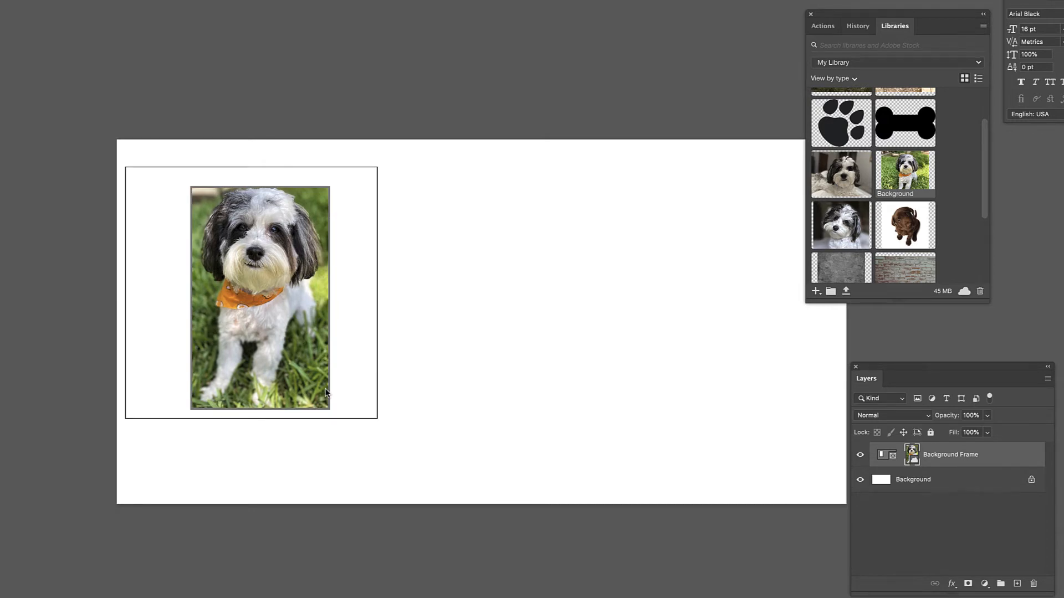
pyautogui.moveTo(384, 326)
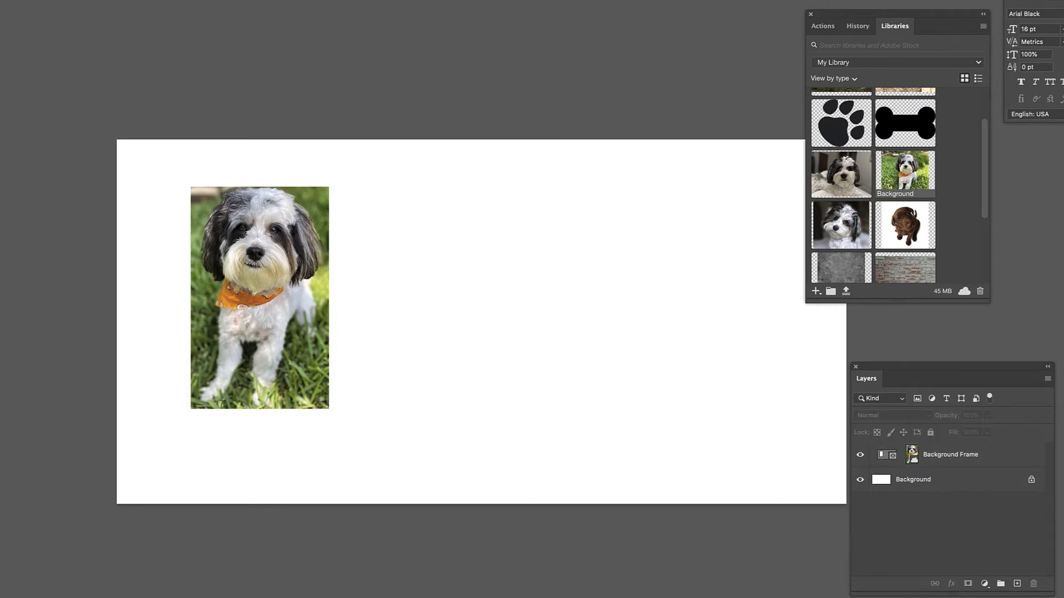
pyautogui.moveTo(246, 278)
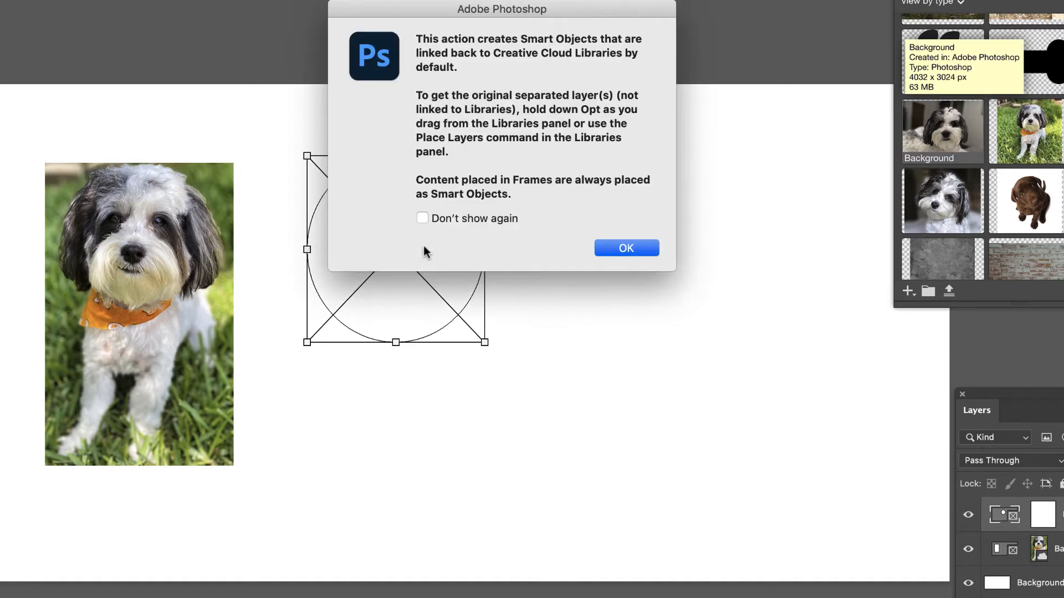
# - Confirm the Smart Object notice so the close-up dog portrait fills the circular frame
pyautogui.click(624, 247)
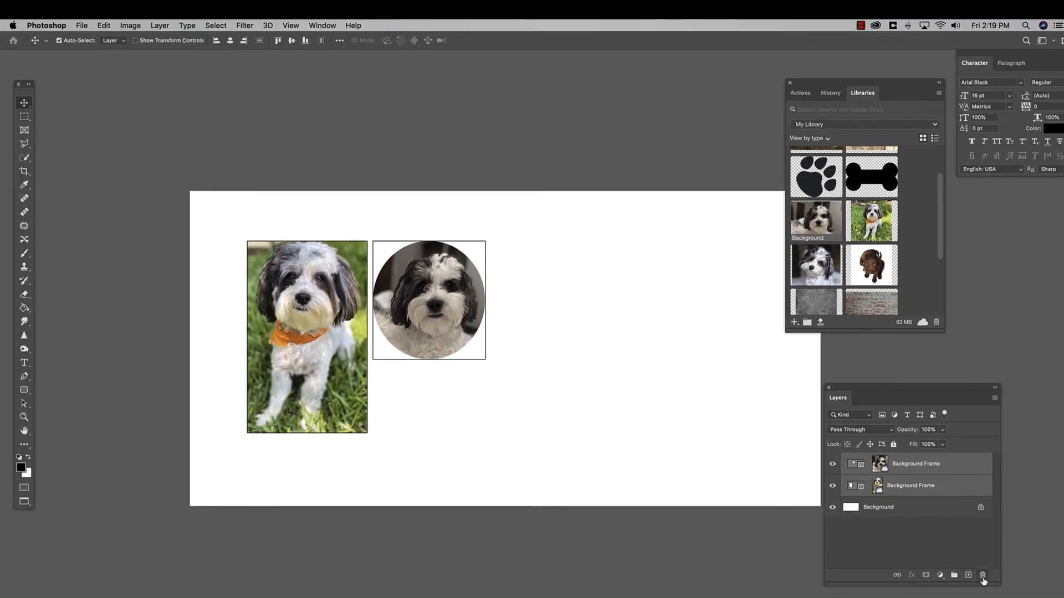
# - Delete the two frame layers and add a large Arial Black CHINA text layer on the canvas
pyautogui.click(981, 575)
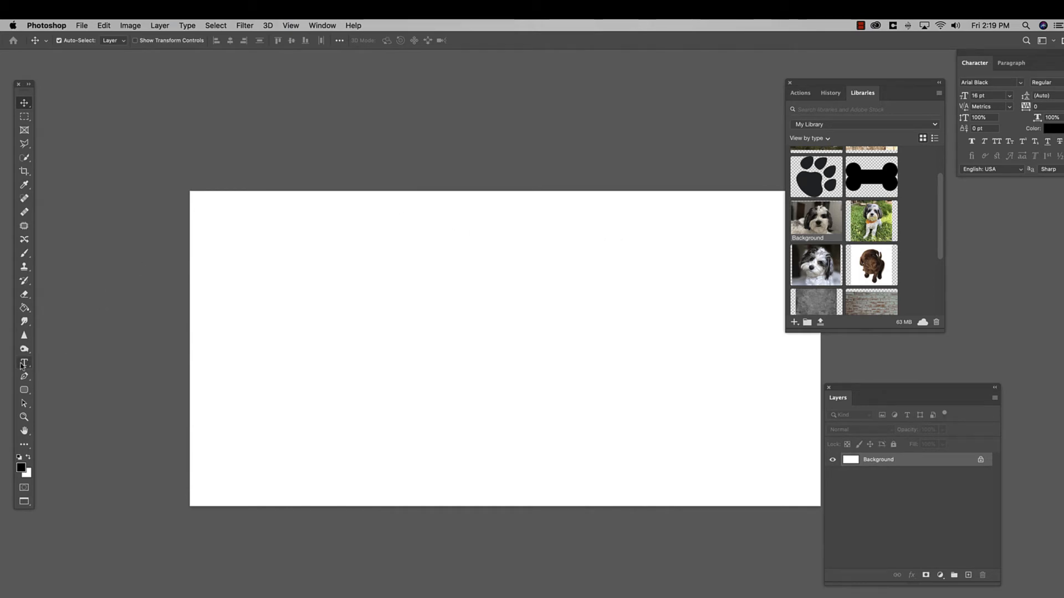
pyautogui.click(24, 362)
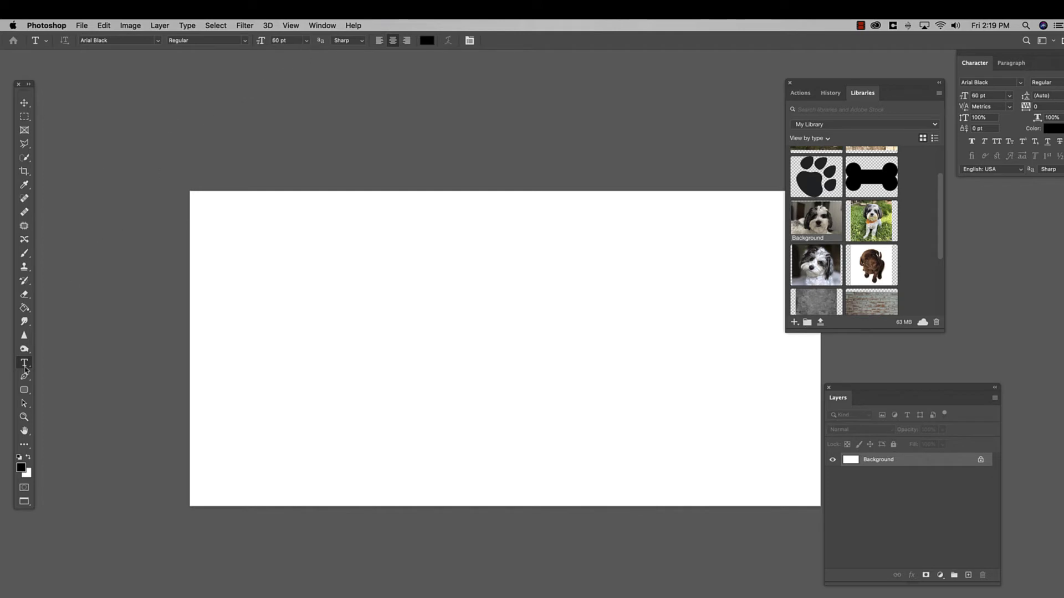
pyautogui.moveTo(25, 361)
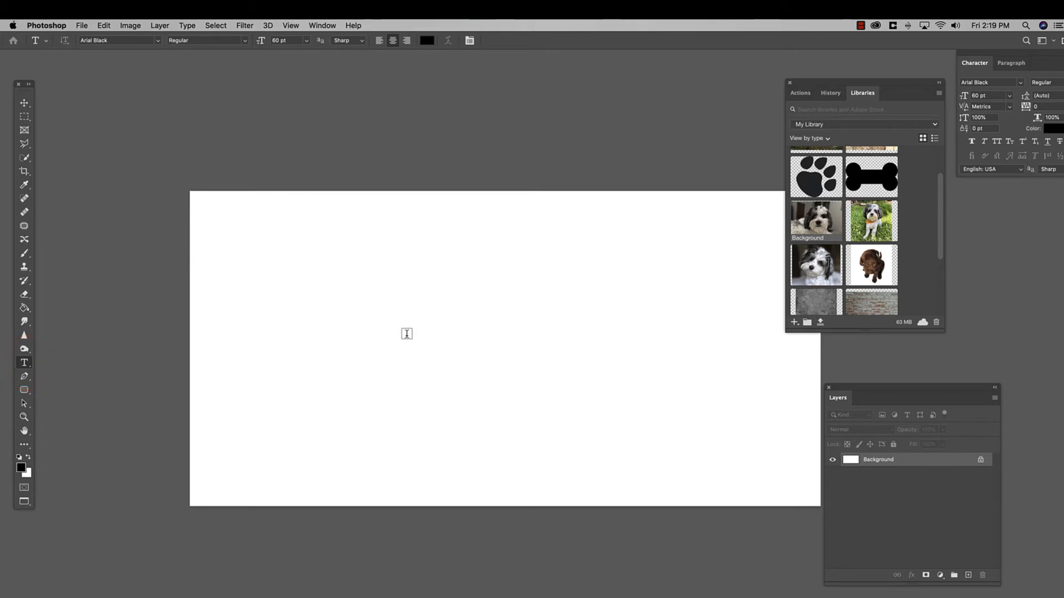
pyautogui.write('Lorem Ipsum')
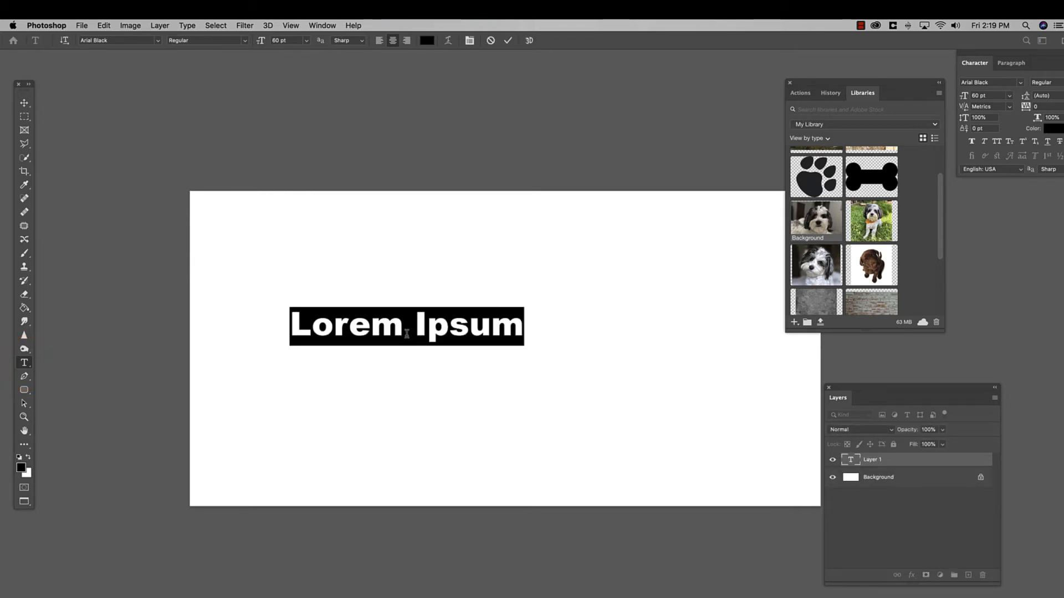
pyautogui.write('CHINA')
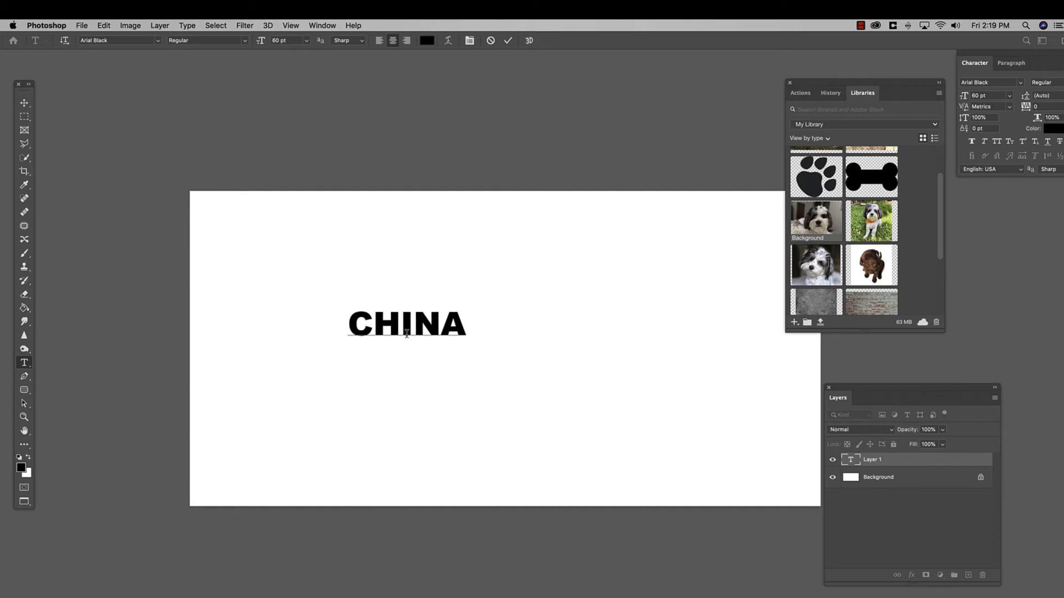
pyautogui.press('v')
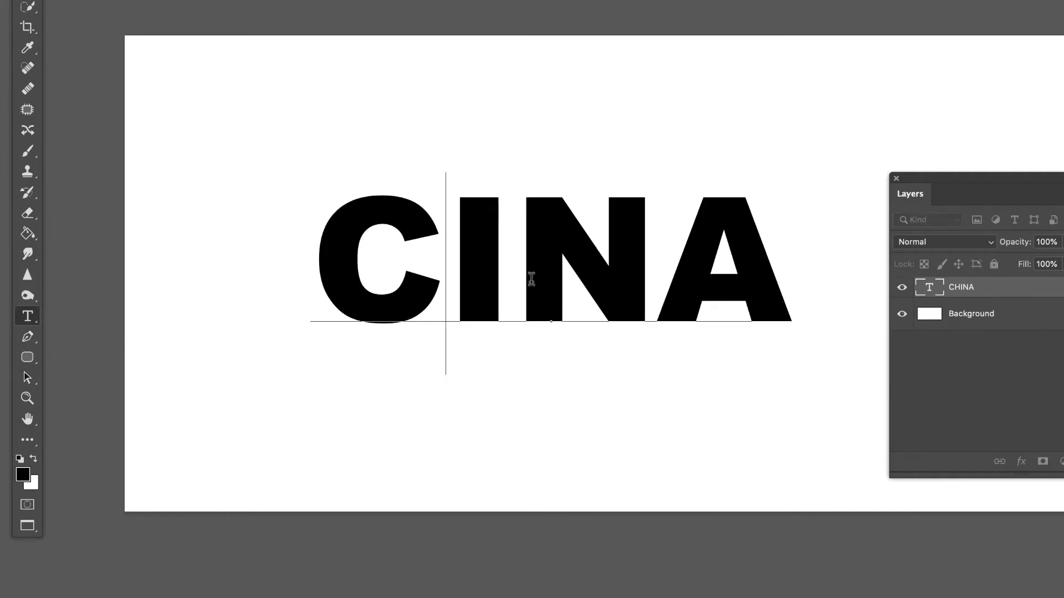
pyautogui.write('H')
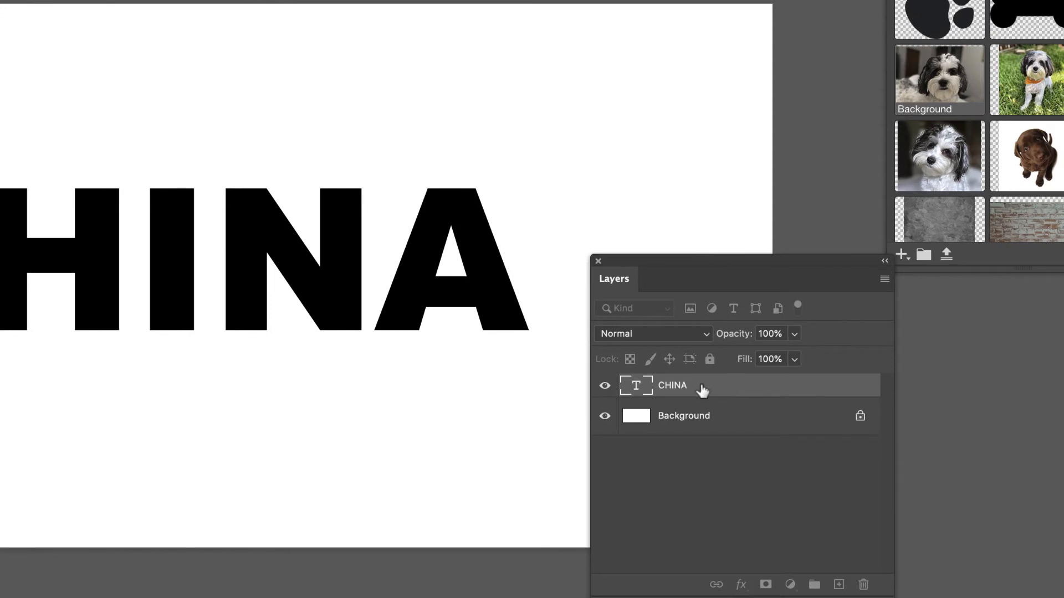
pyautogui.moveTo(713, 390)
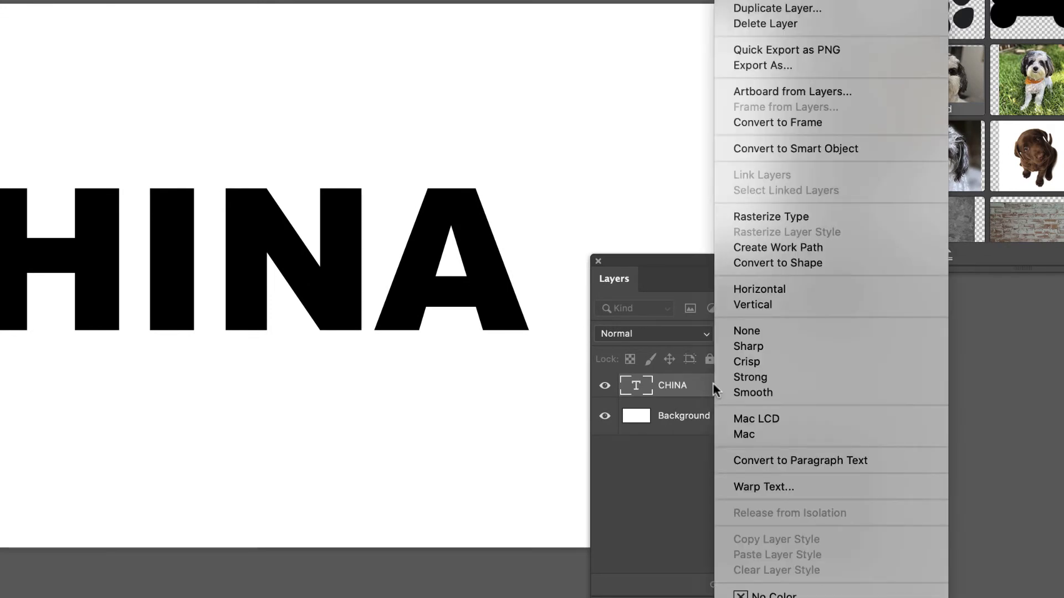
pyautogui.moveTo(778, 123)
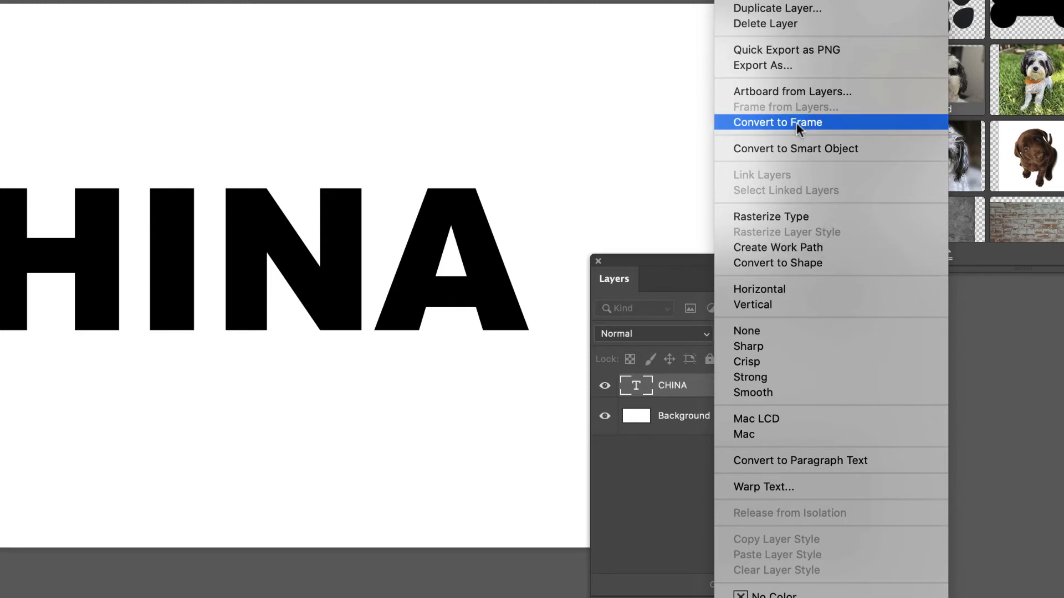
# - Convert the CHINA text layer into an empty letter-shaped frame named CHINA
pyautogui.click(777, 122)
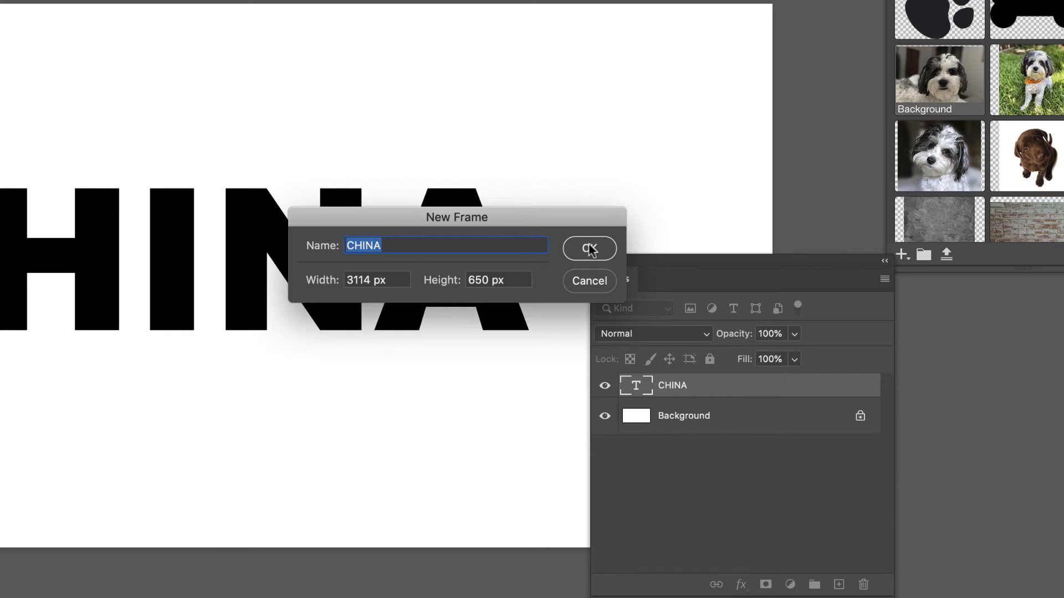
pyautogui.click(588, 247)
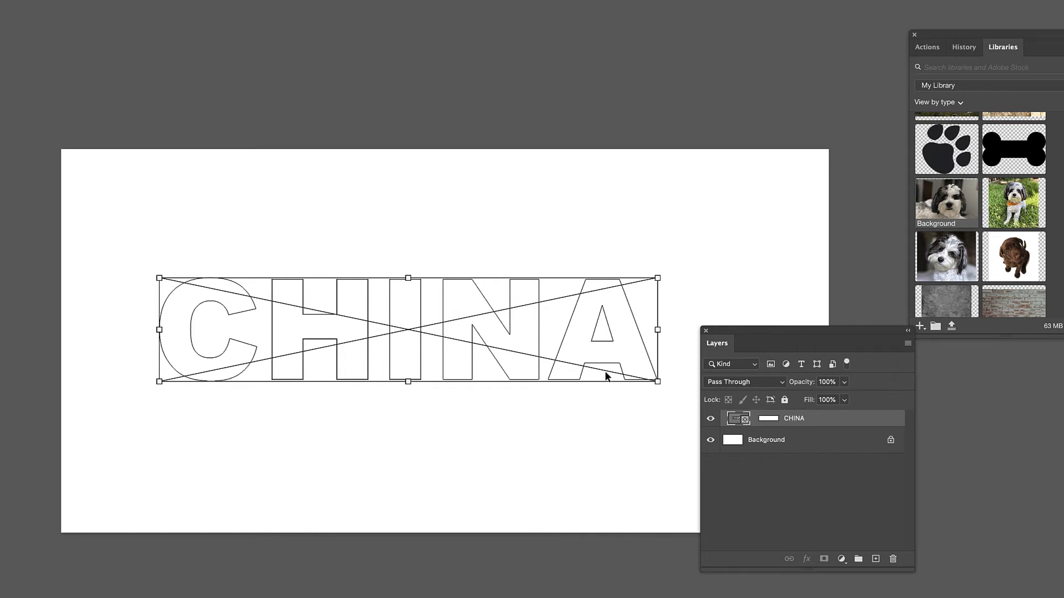
pyautogui.moveTo(316, 358)
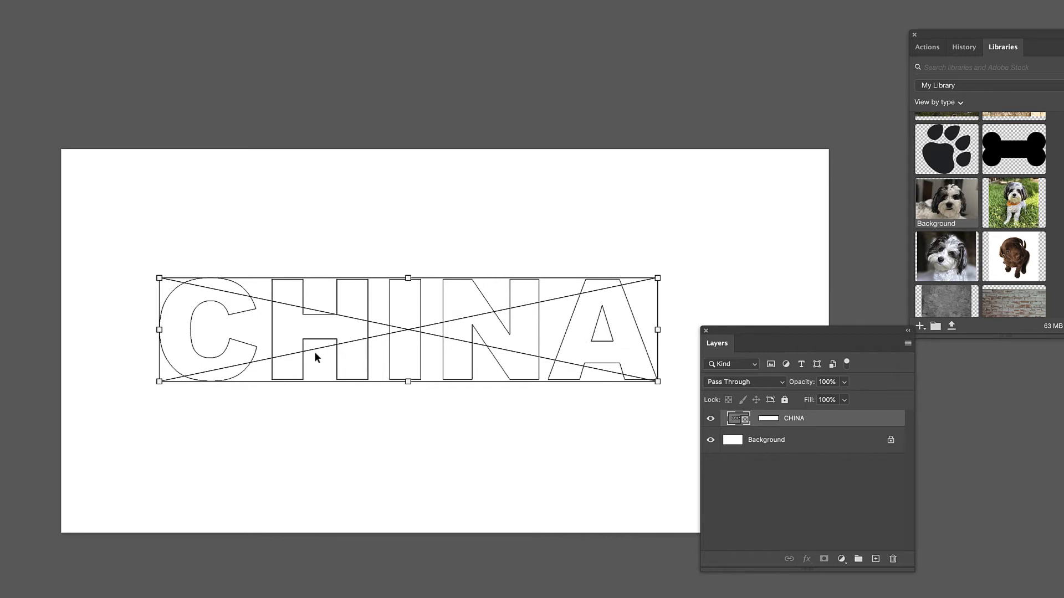
pyautogui.moveTo(535, 351)
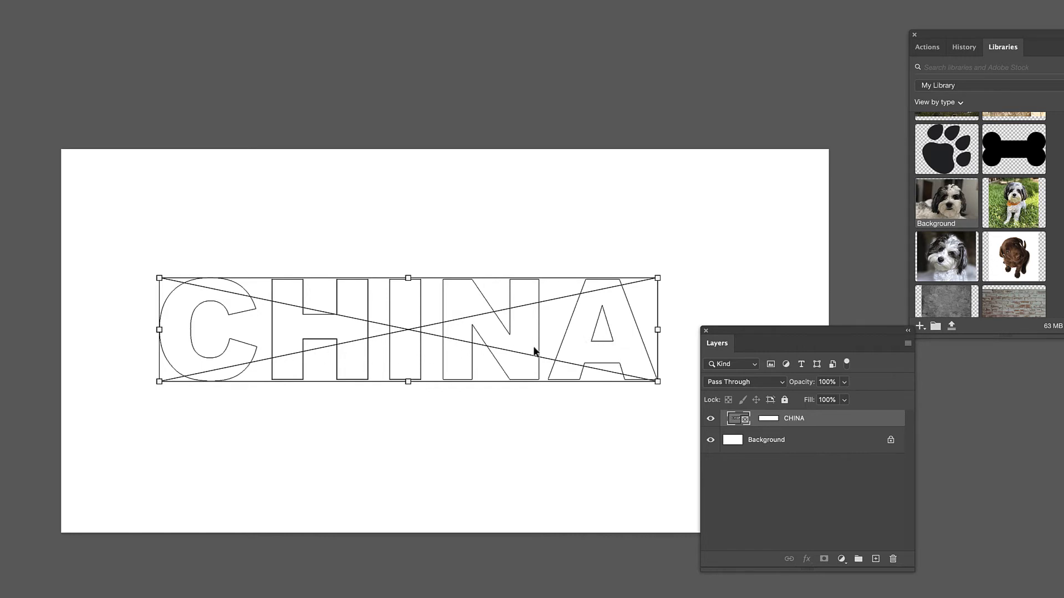
pyautogui.moveTo(721, 332)
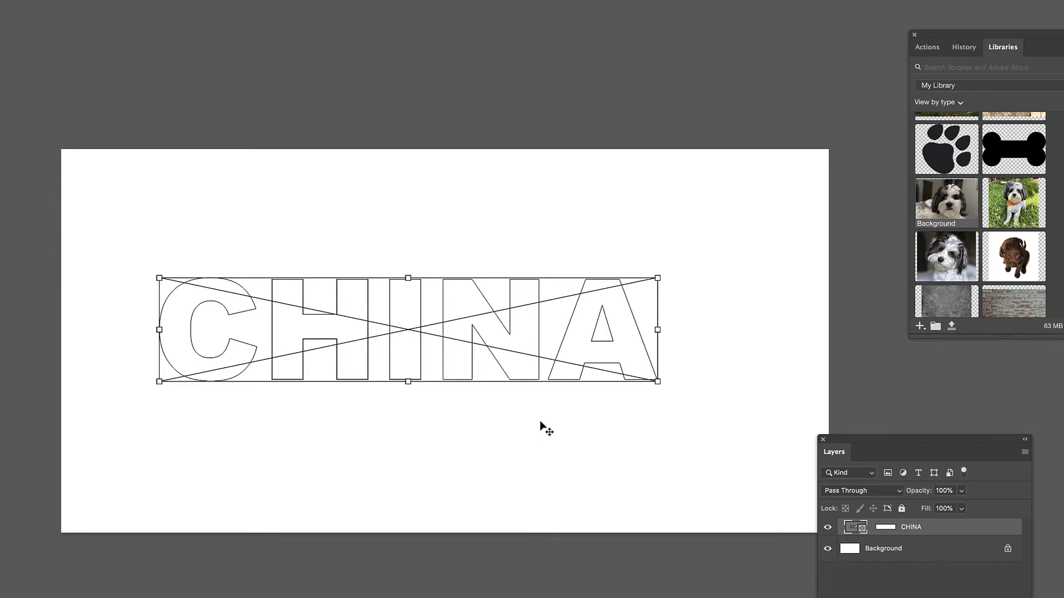
pyautogui.moveTo(293, 347)
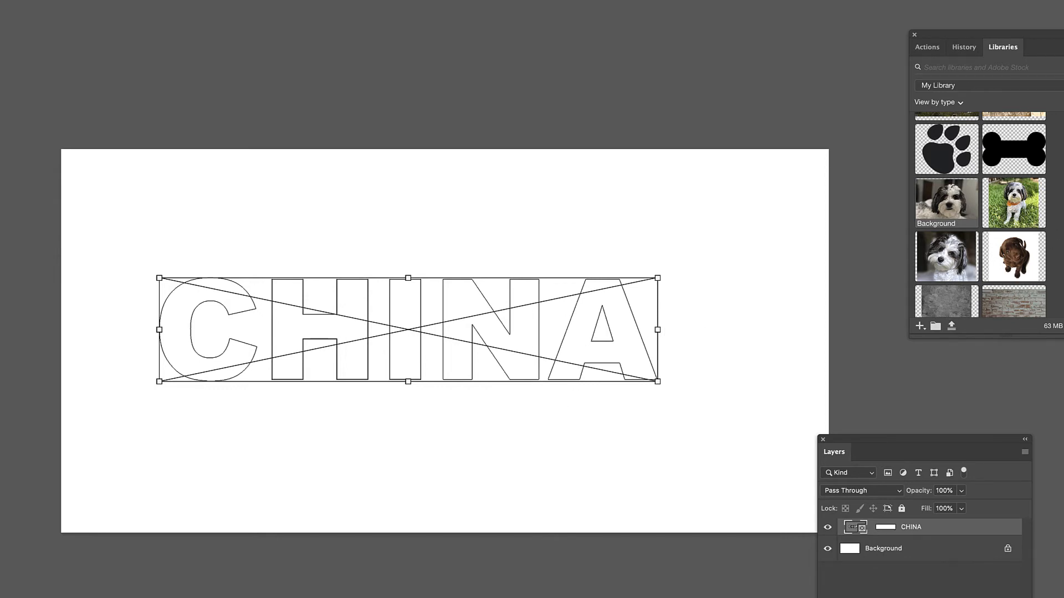
# - Fill the CHINA letter frame with the palace photo from the Libraries panel
pyautogui.scroll(3)
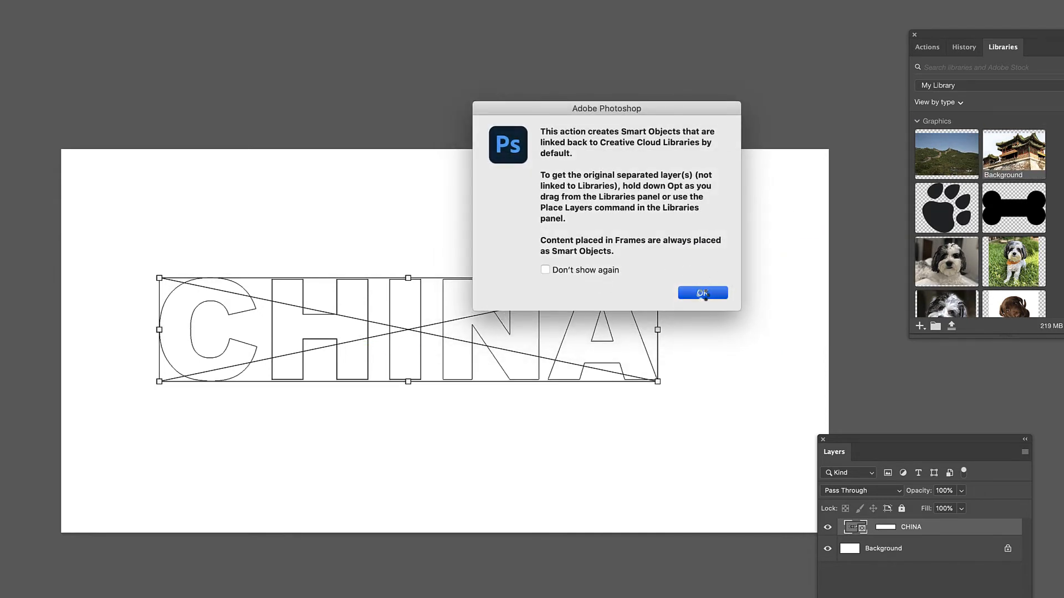
pyautogui.click(702, 293)
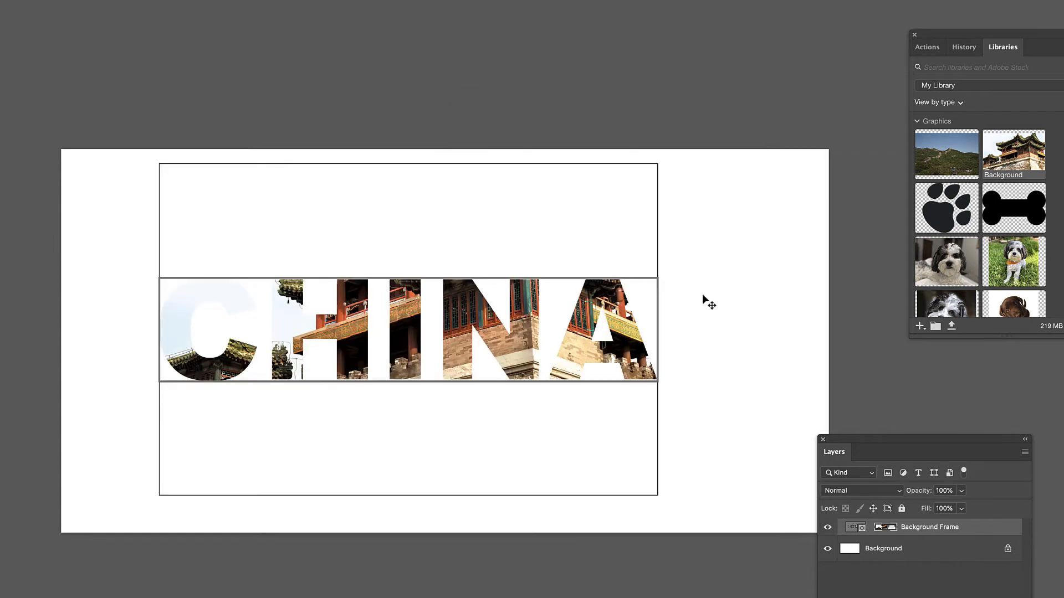
pyautogui.moveTo(334, 341)
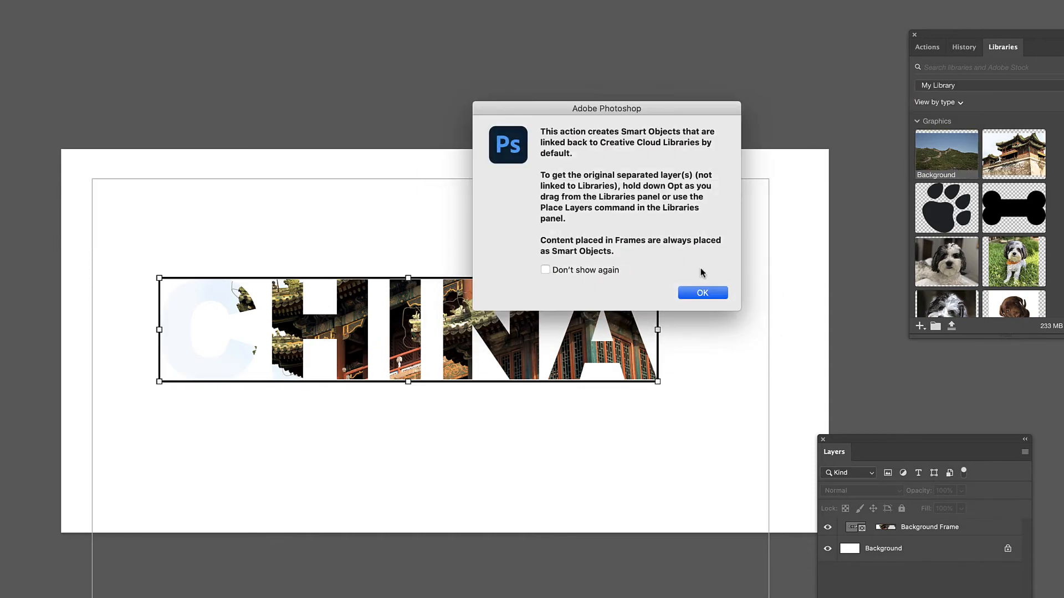
# - Replace the palace with the Great Wall landscape photo inside the CHINA letters
pyautogui.click(703, 292)
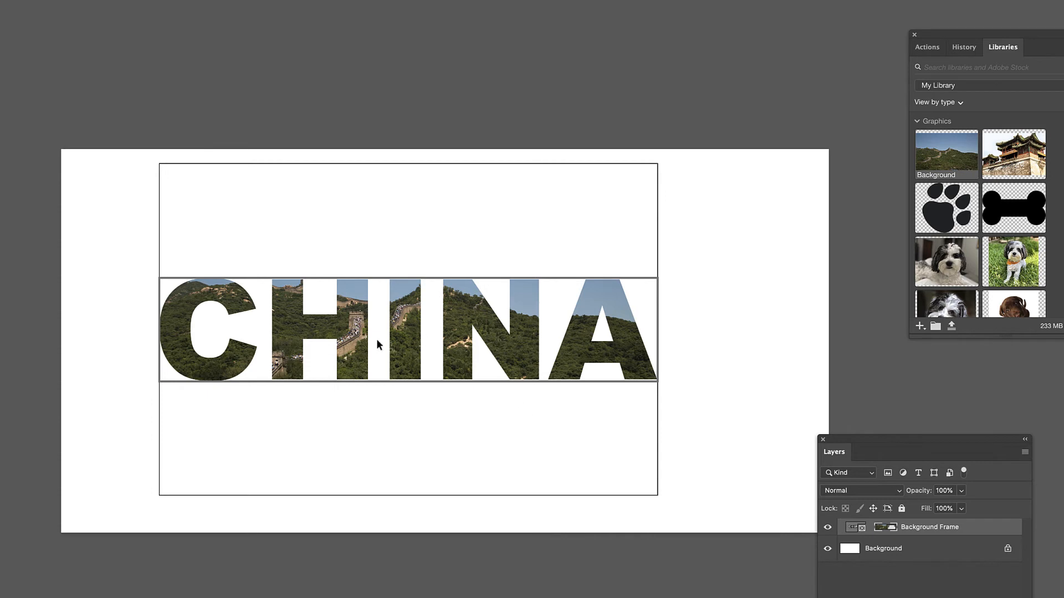
pyautogui.moveTo(568, 362)
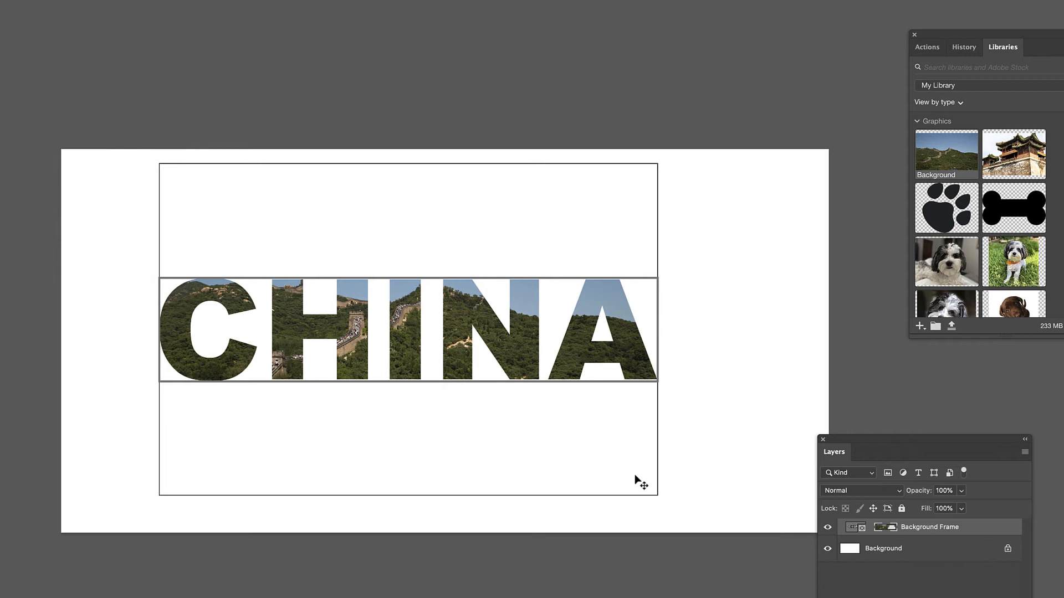
pyautogui.moveTo(599, 498)
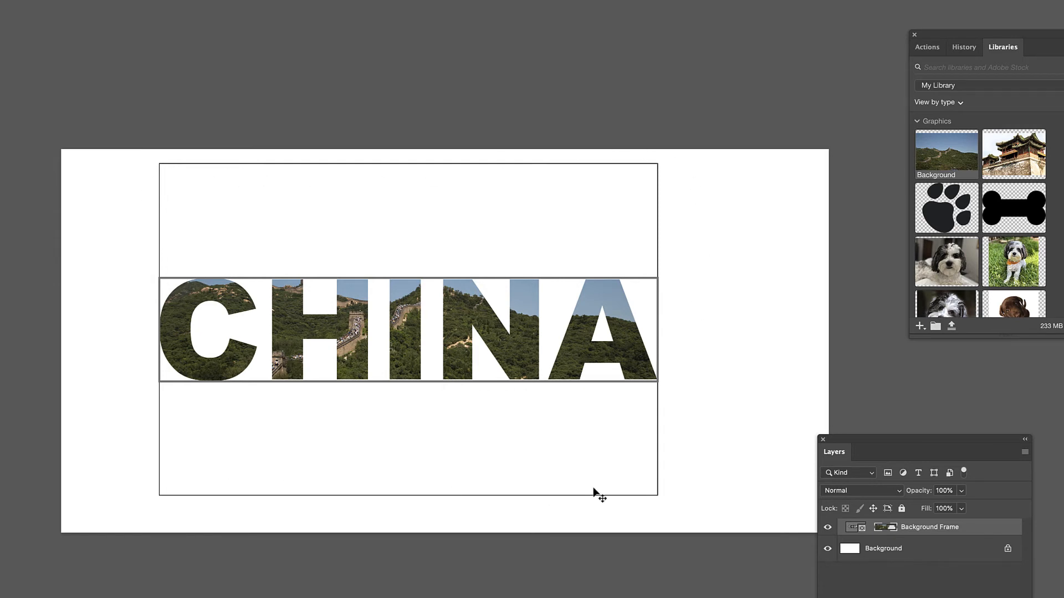
pyautogui.moveTo(468, 453)
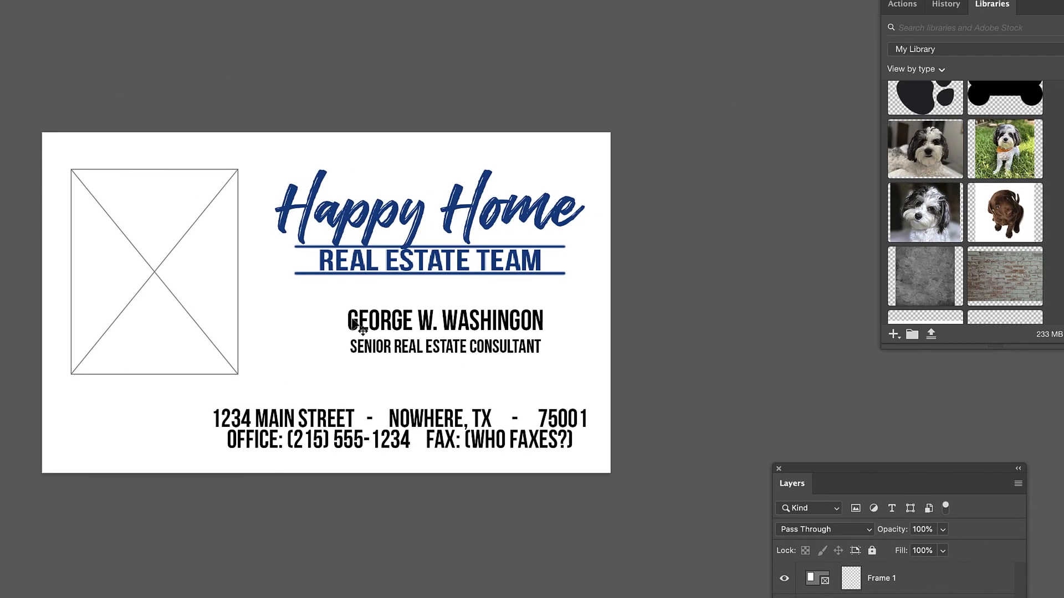
pyautogui.moveTo(1028, 220)
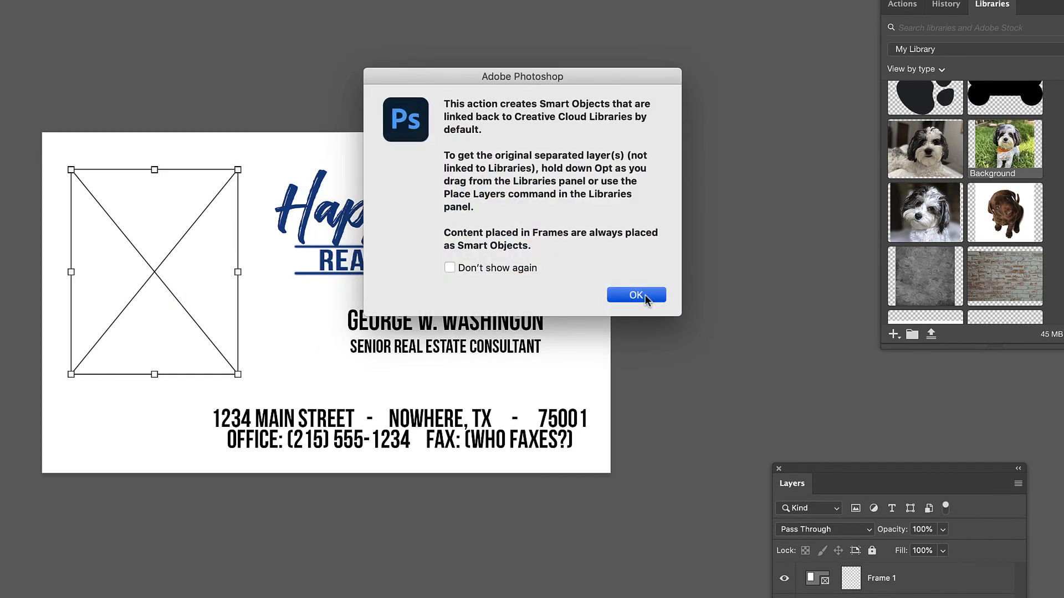
# - Fill the Happy Home business card's empty frame with the black-and-white dog photo
pyautogui.click(634, 295)
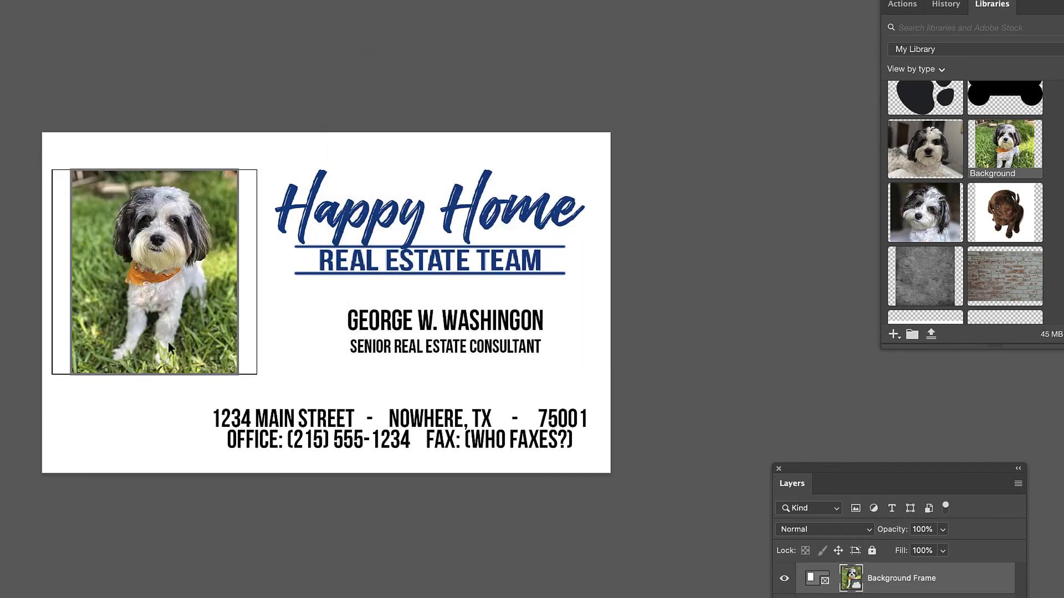
pyautogui.moveTo(201, 358)
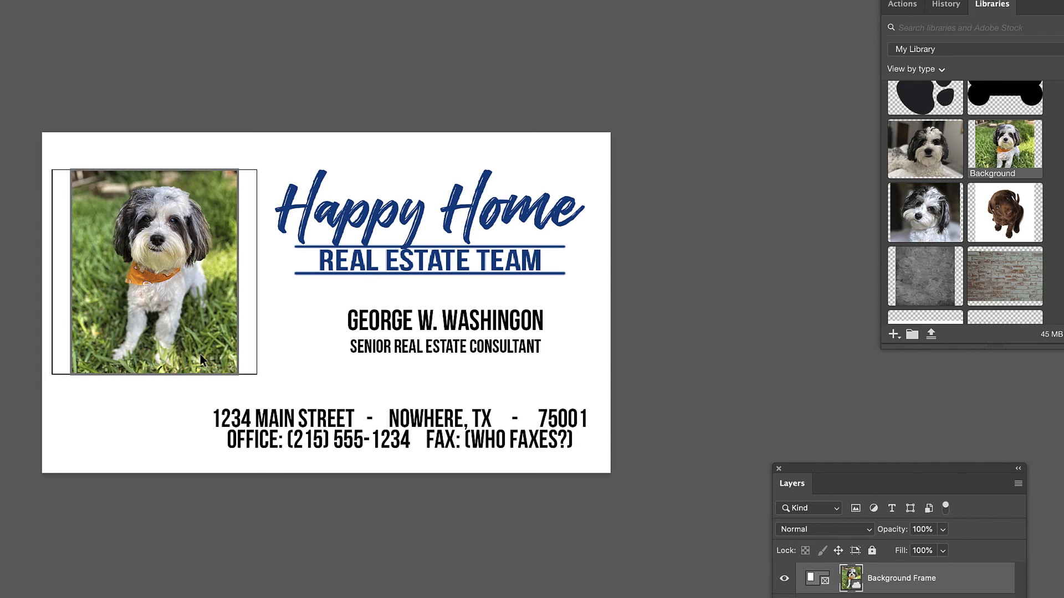
pyautogui.moveTo(231, 376)
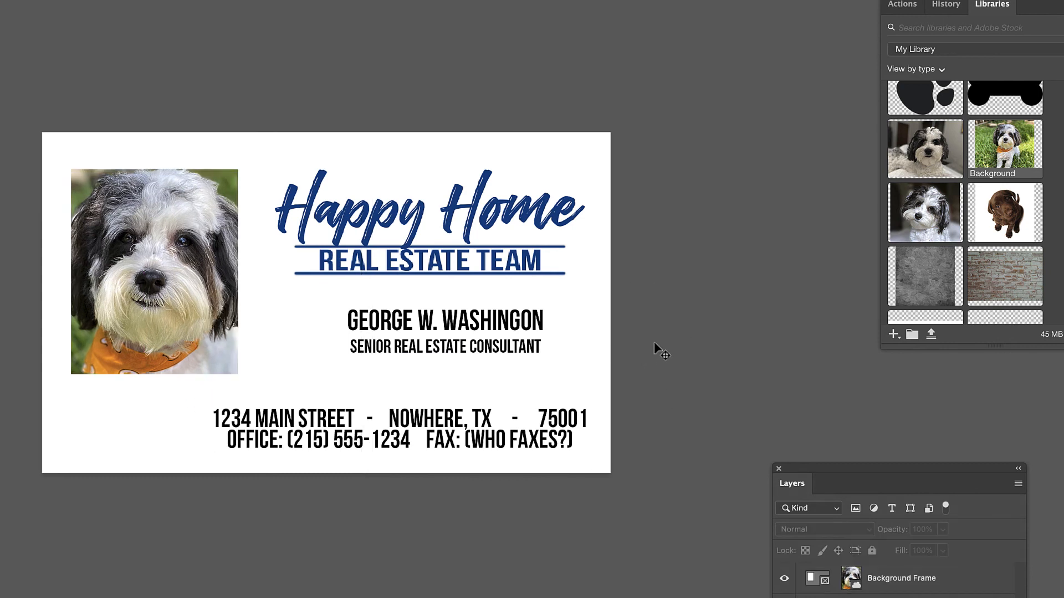
pyautogui.moveTo(1009, 216)
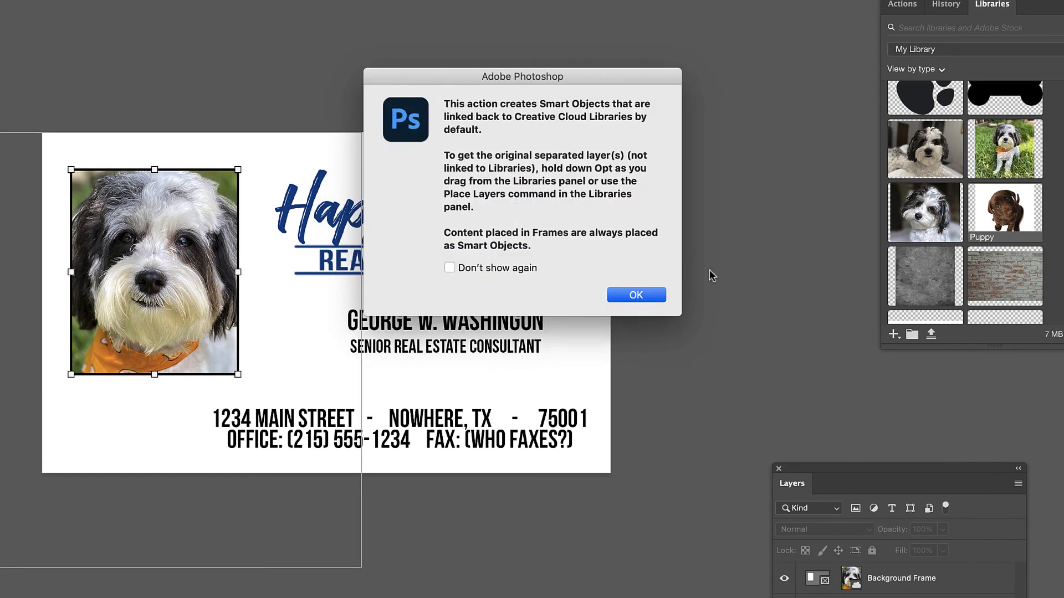
# - Swap the card's frame photo for the brown Puppy image, layer renamed Puppy Frame
pyautogui.click(635, 295)
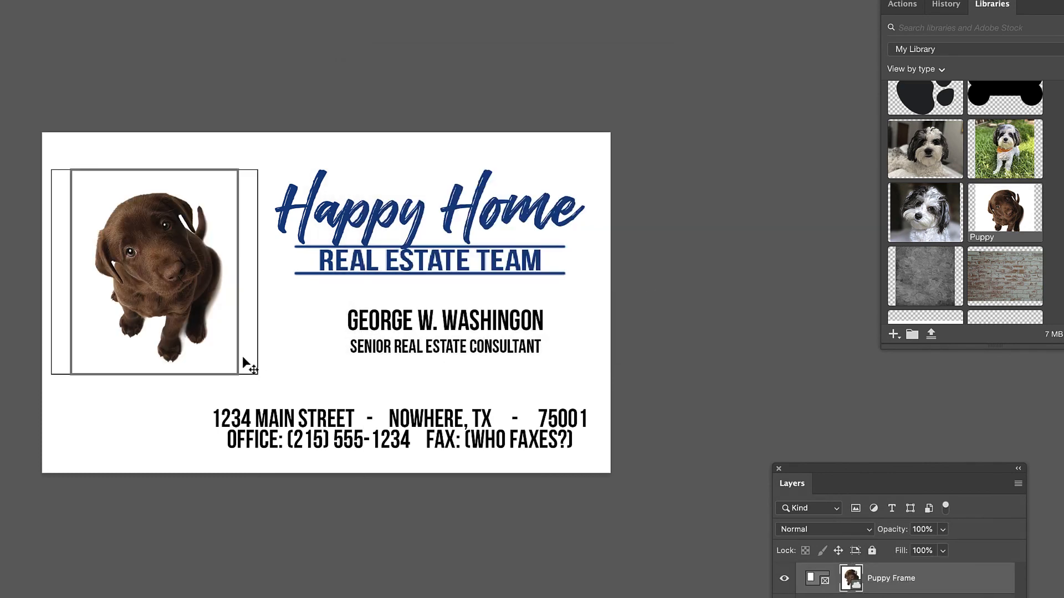